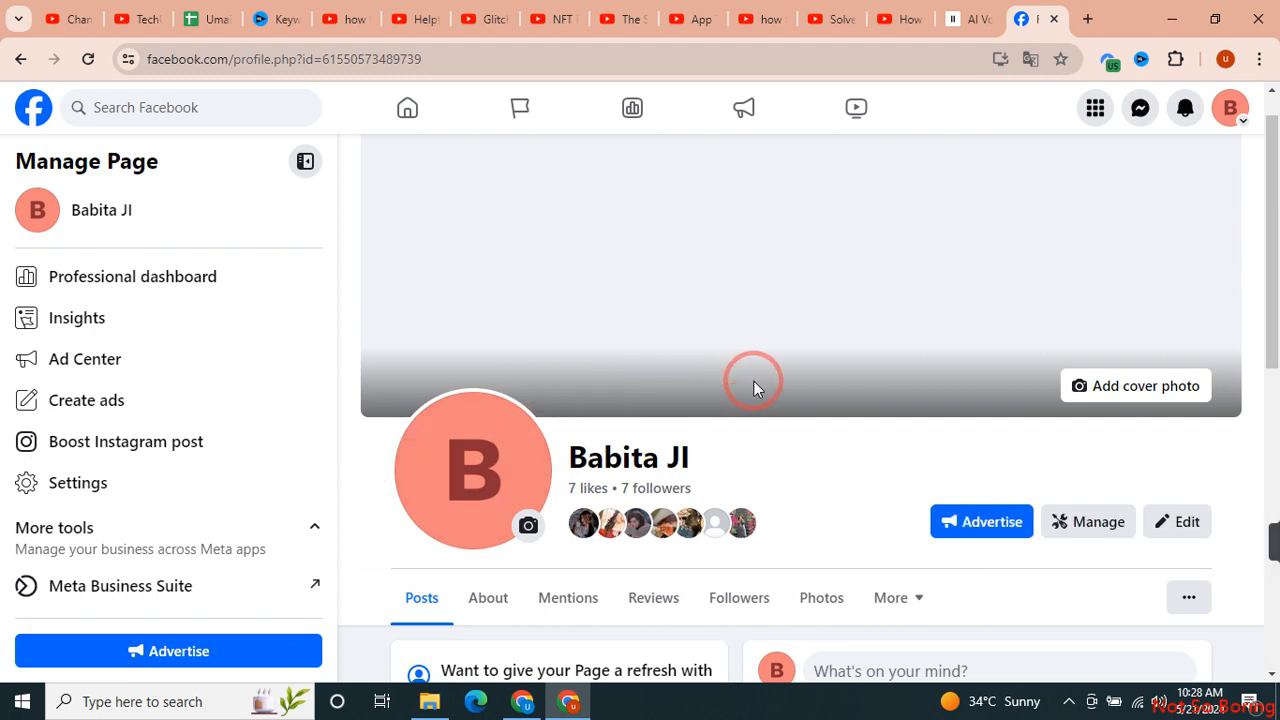
# Search the Page settings for 'page access' and select the Page access result
pyautogui.scroll(-3)
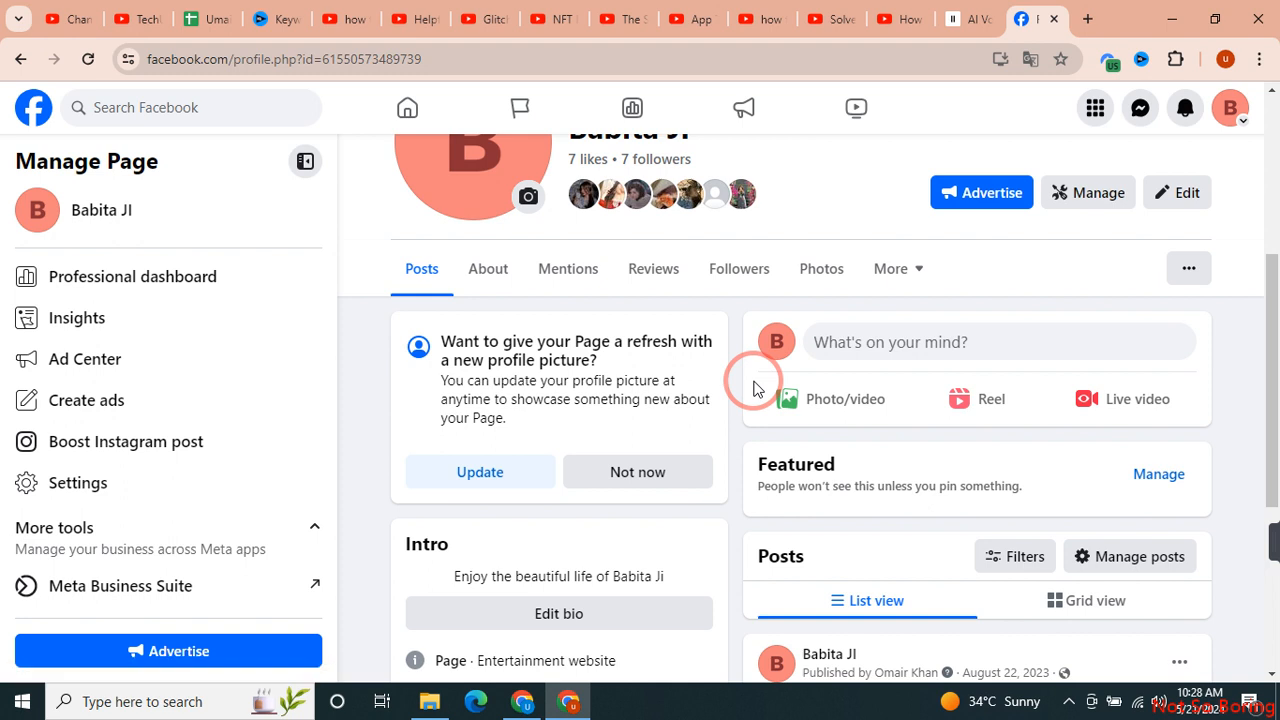
pyautogui.scroll(-3)
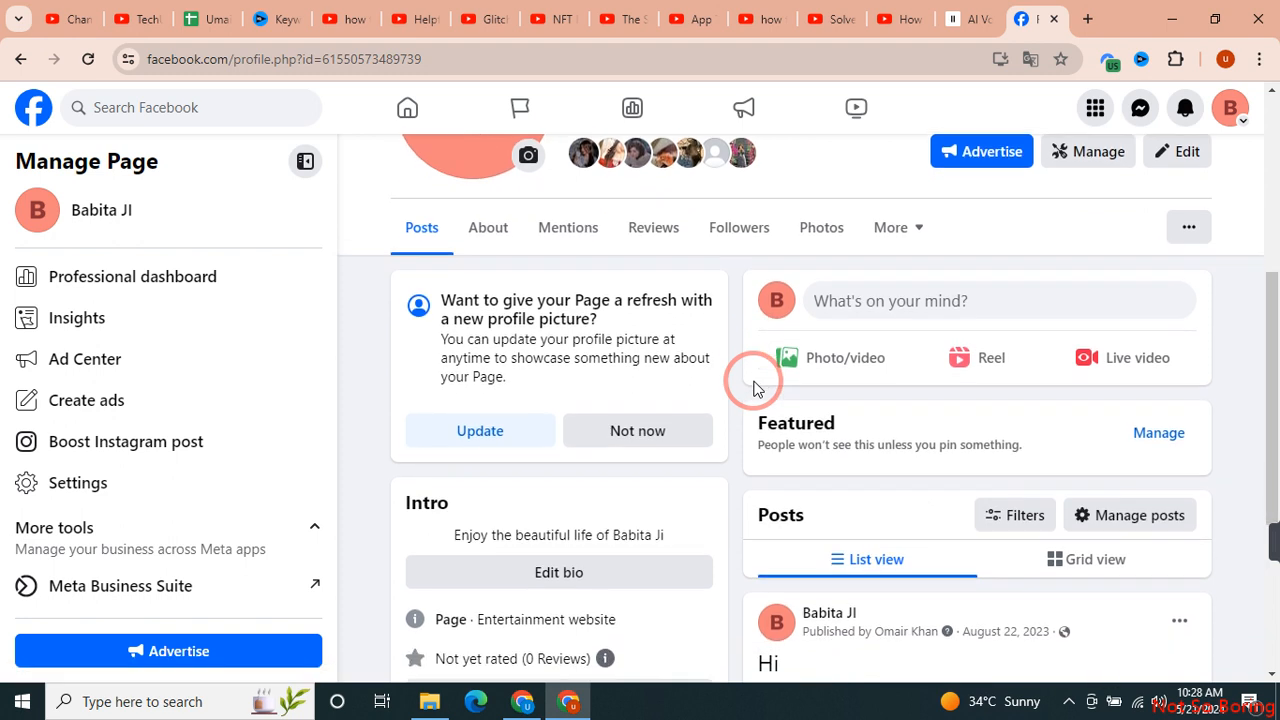
pyautogui.scroll(-3)
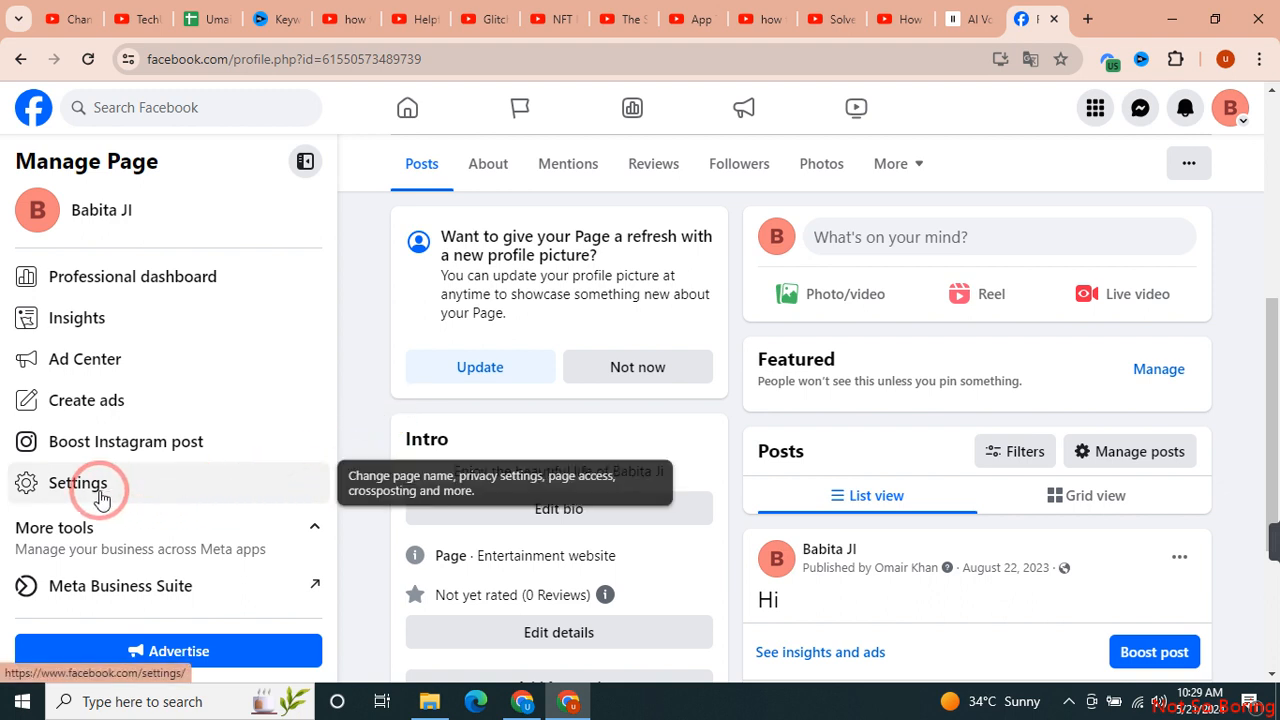
pyautogui.moveTo(164, 407)
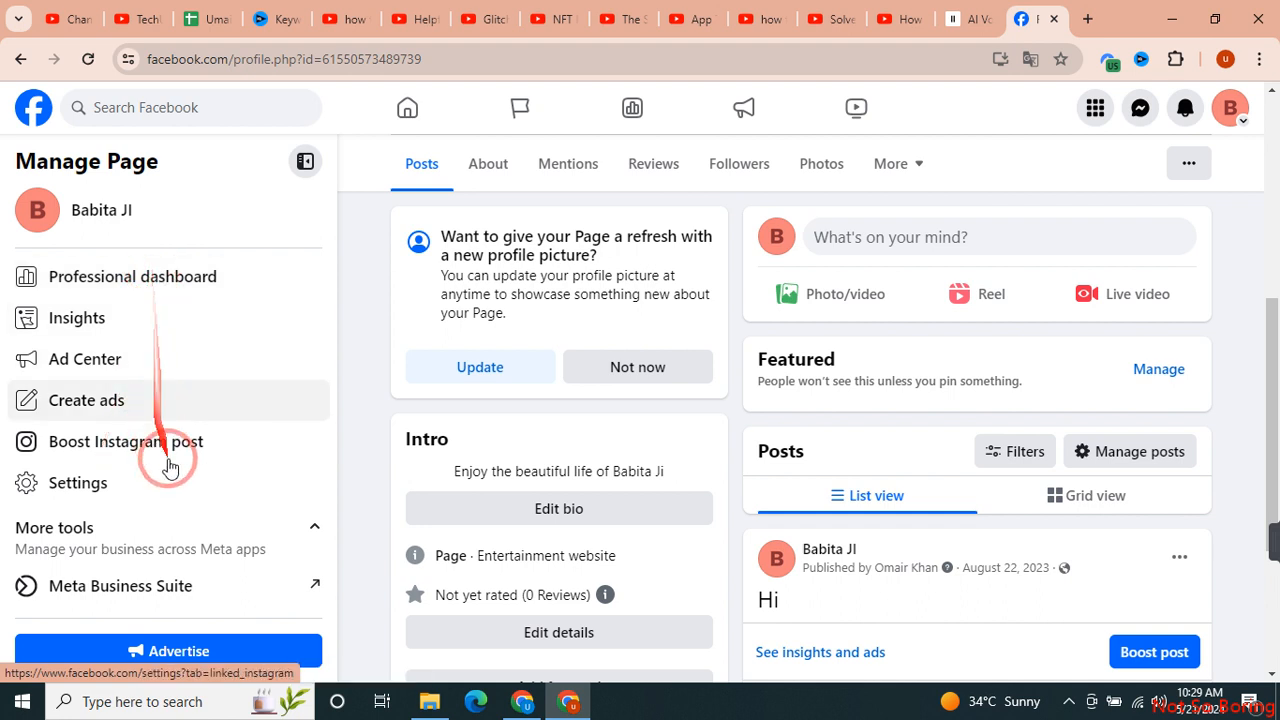
pyautogui.moveTo(325, 455)
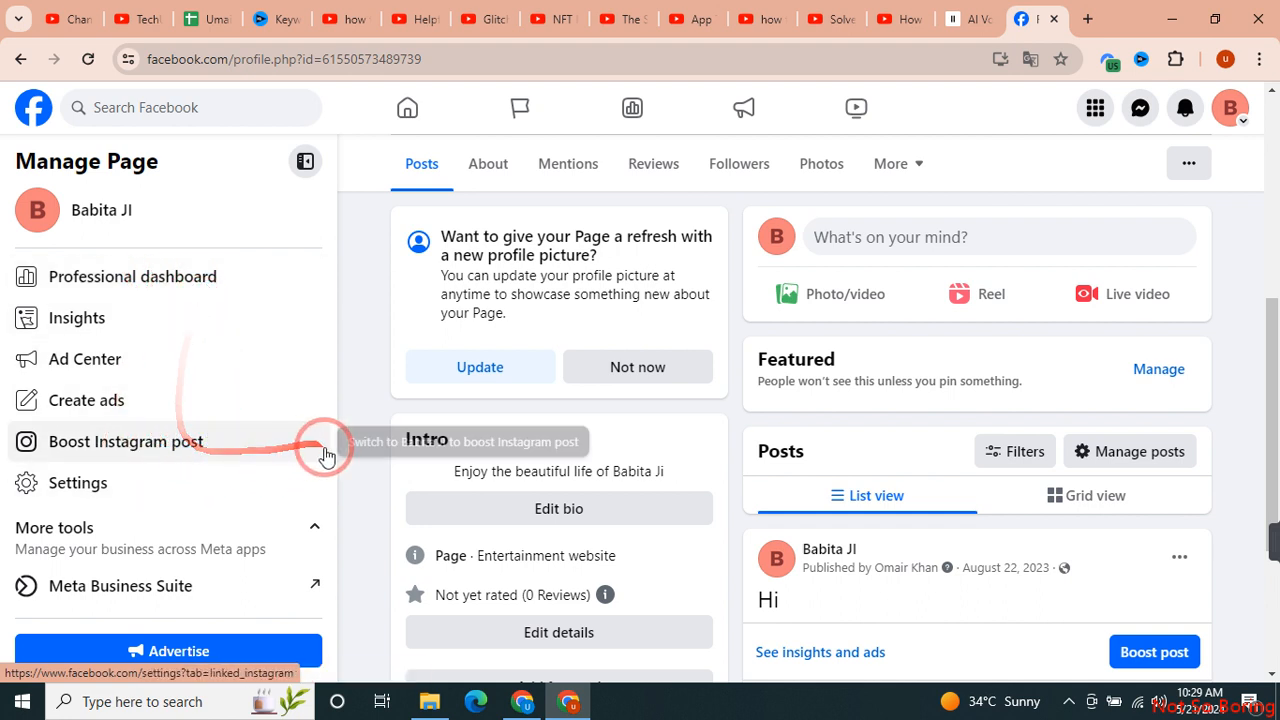
pyautogui.moveTo(1230, 108)
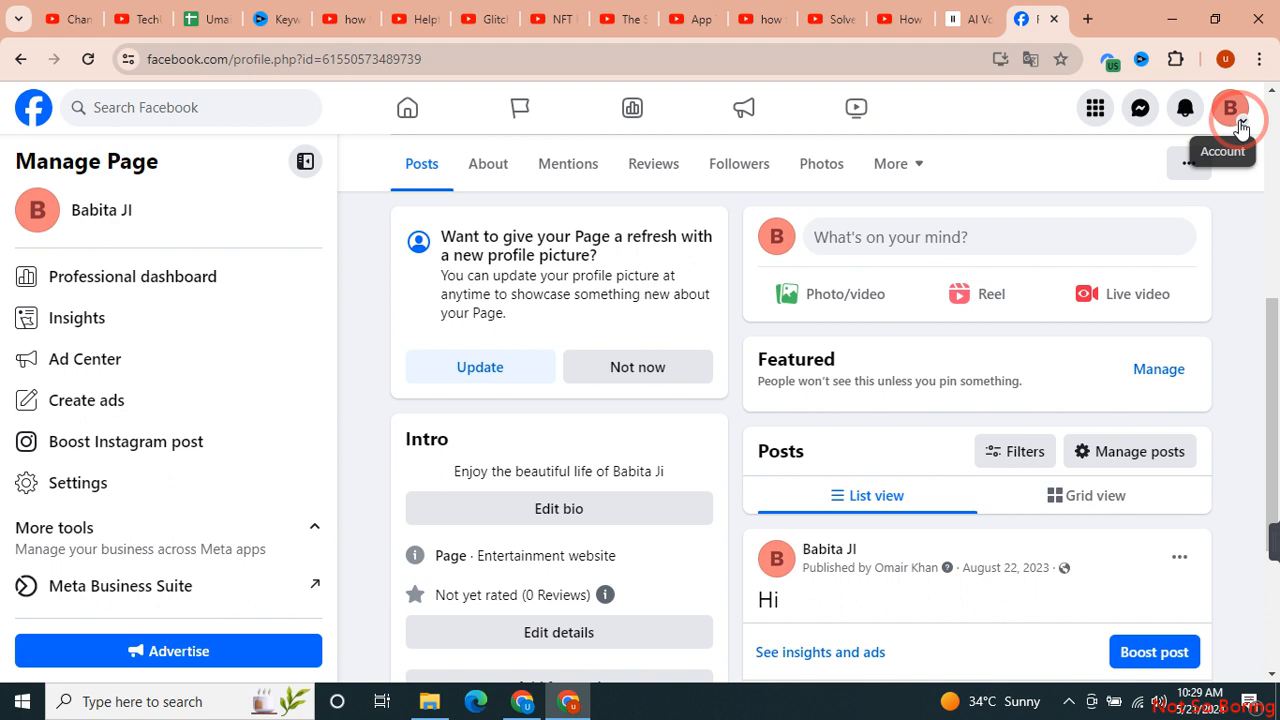
pyautogui.moveTo(683, 280)
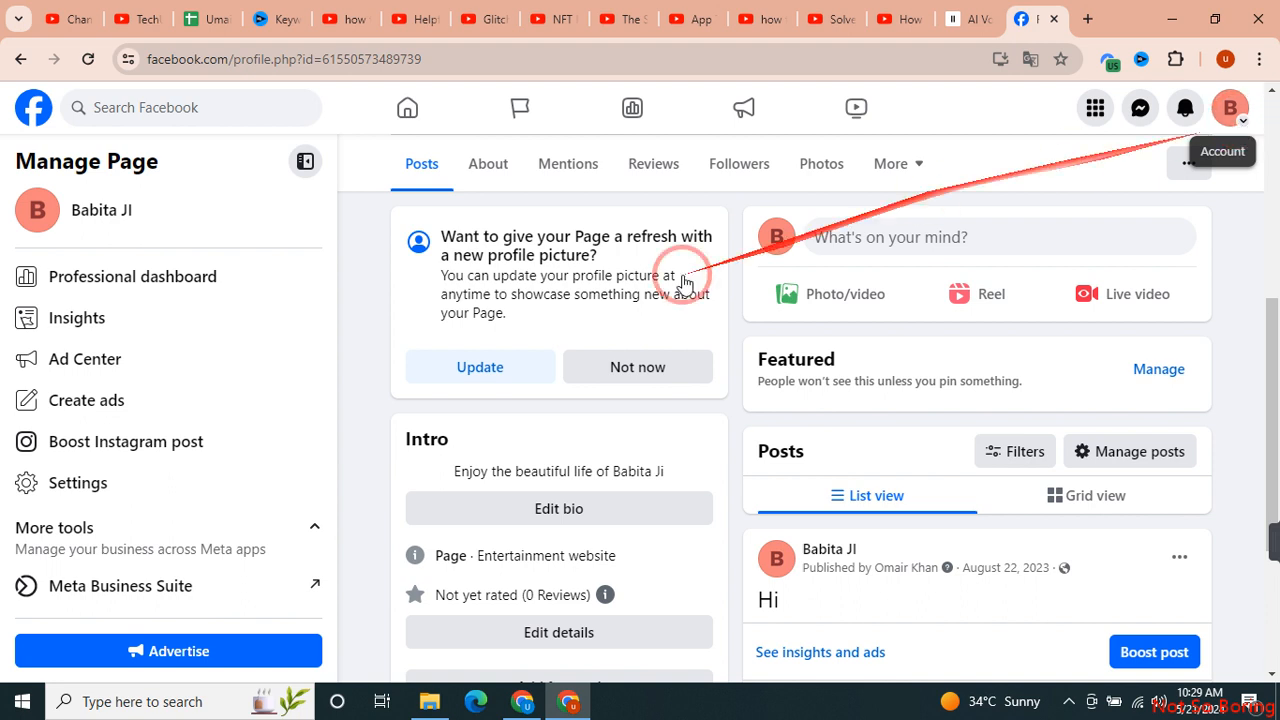
pyautogui.moveTo(78, 483)
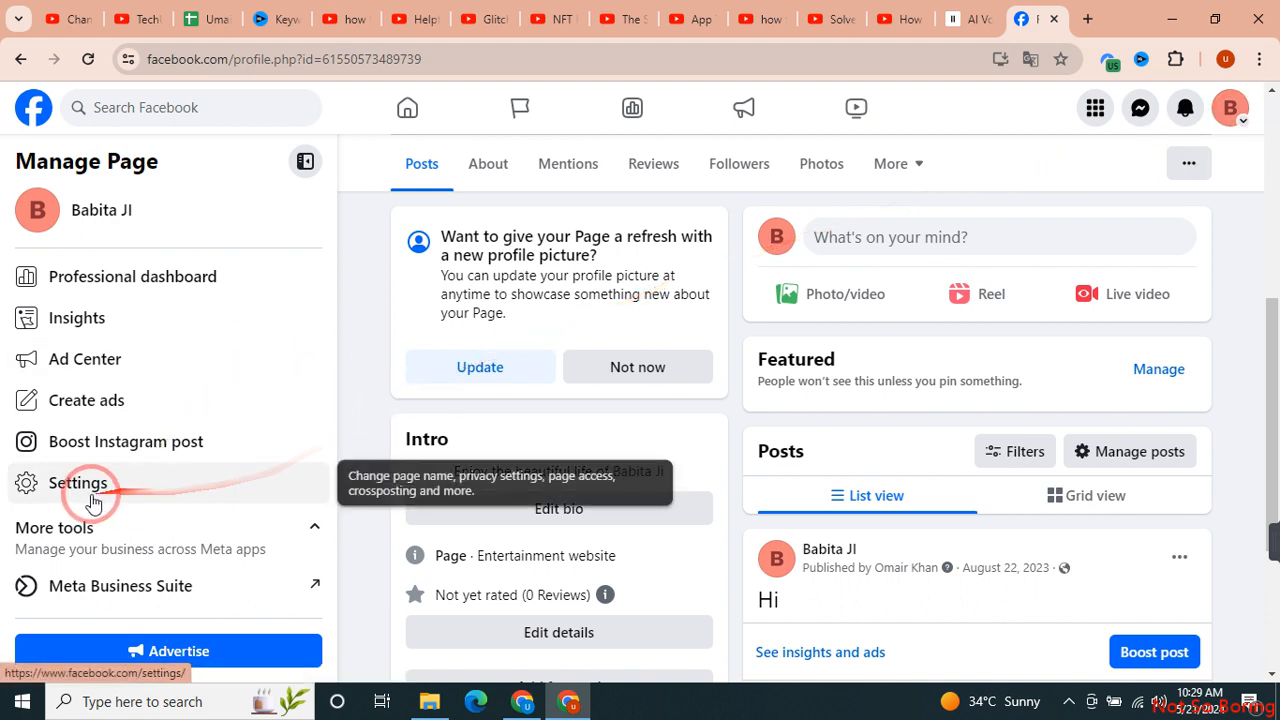
pyautogui.click(82, 483)
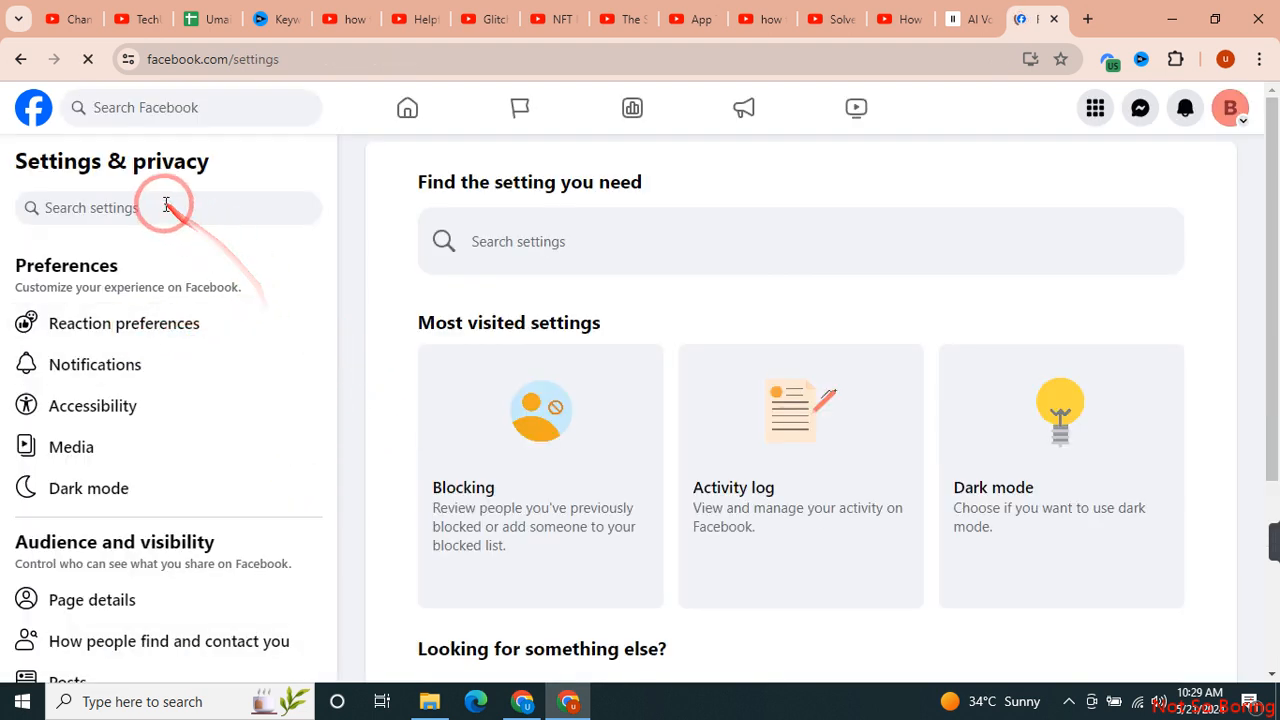
pyautogui.write('page acce')
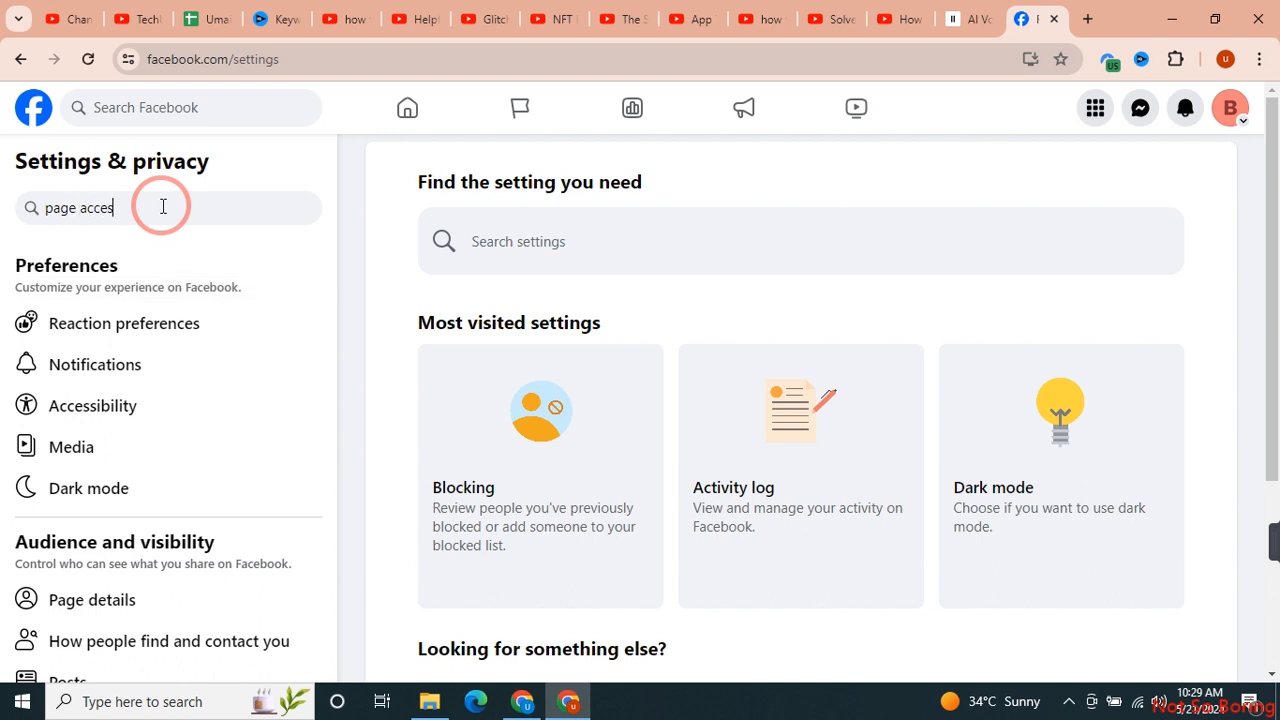
pyautogui.write('s')
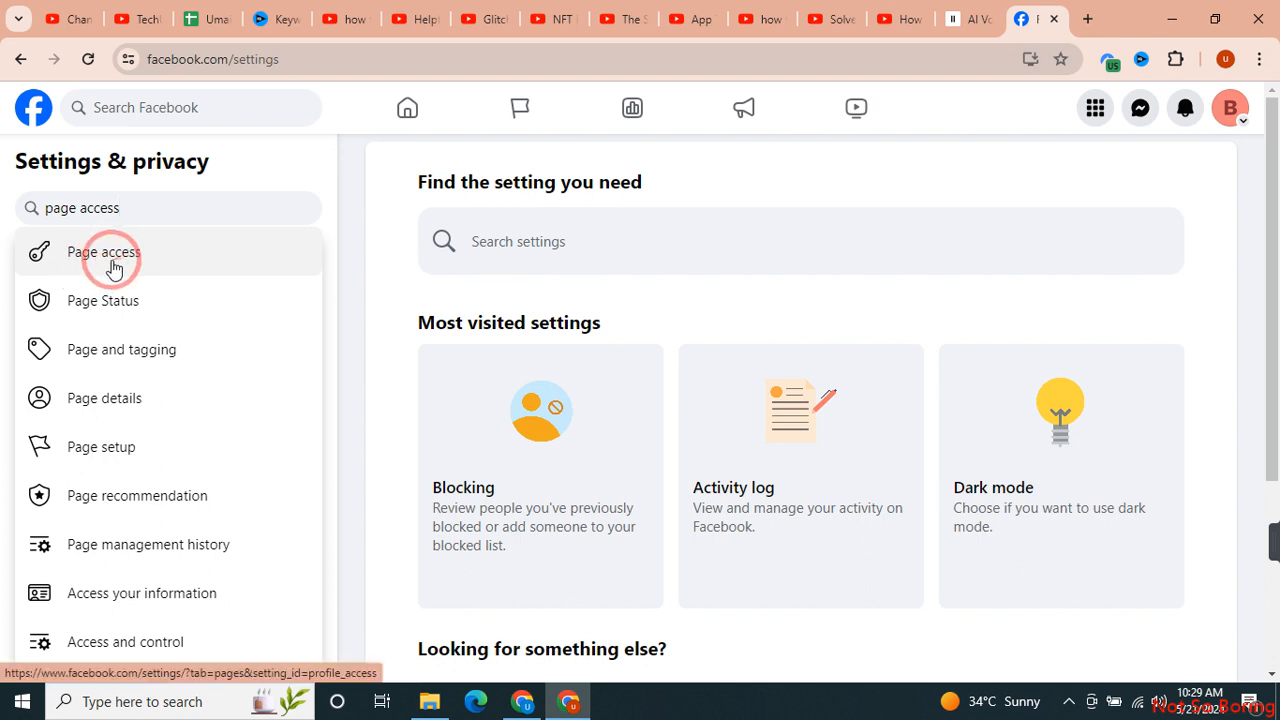
pyautogui.click(104, 252)
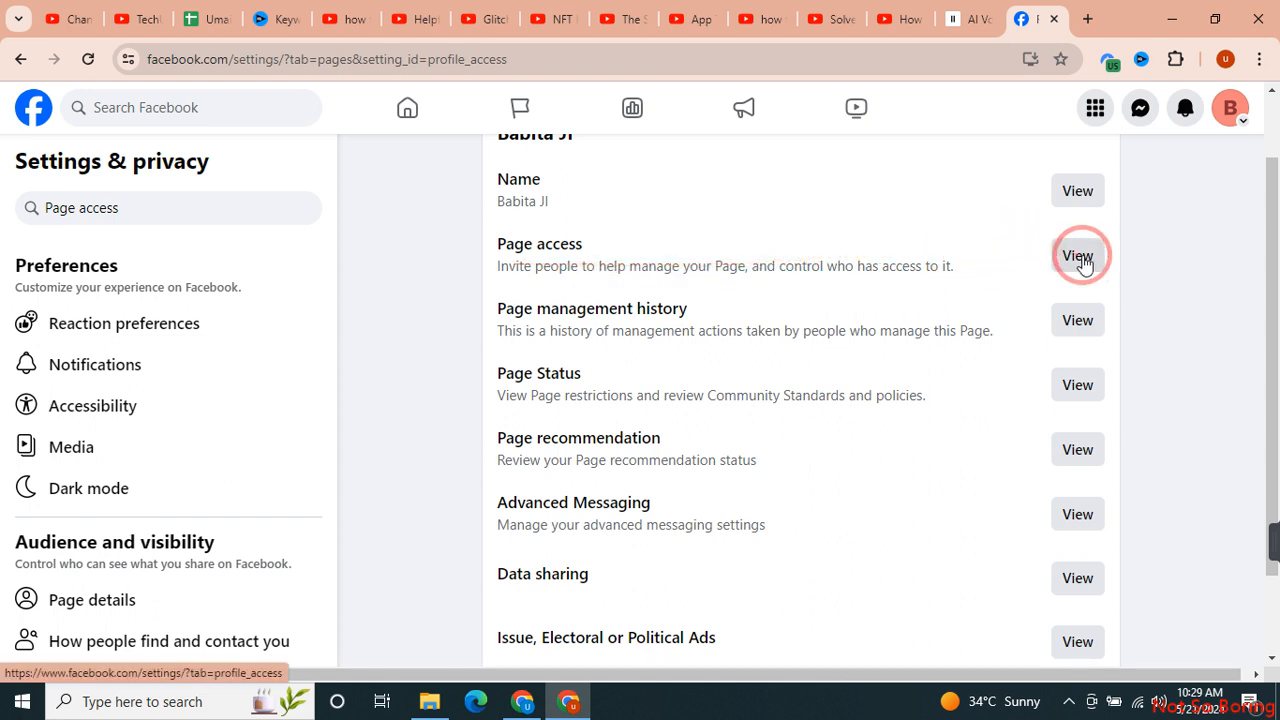
# View the Page access screen listing the two people with Facebook access
pyautogui.click(1077, 255)
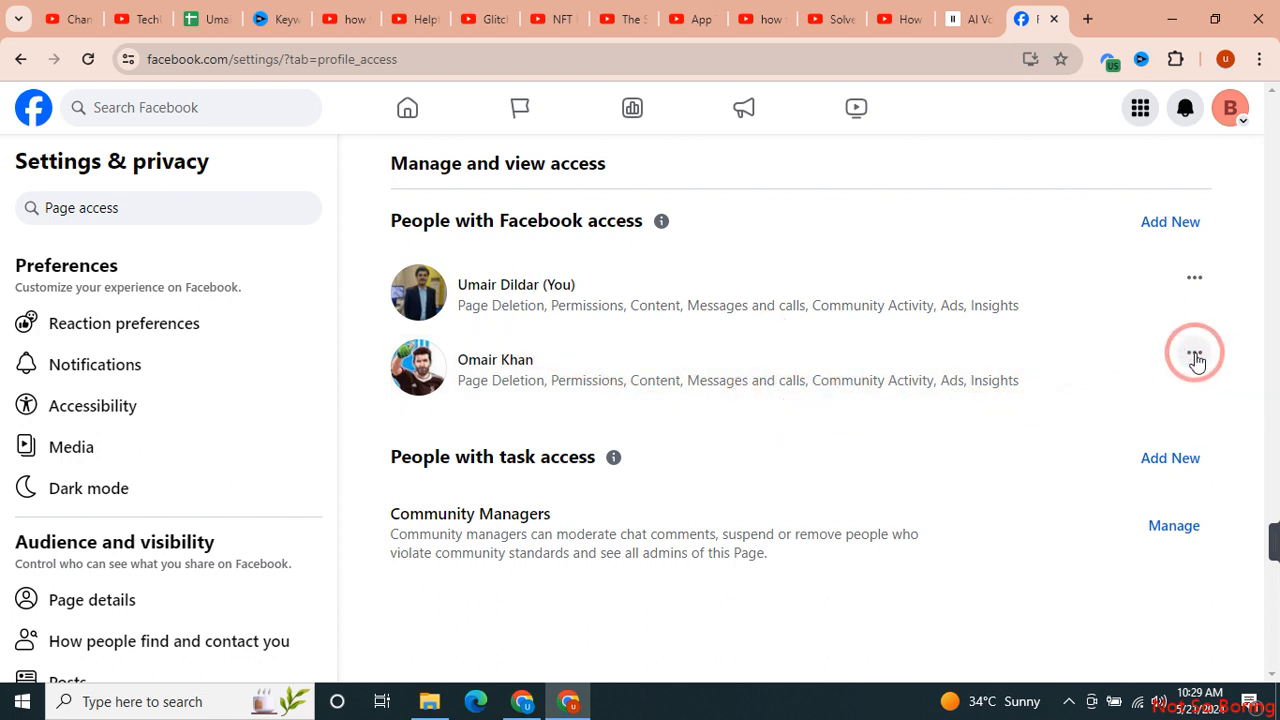
# Remove the second admin's access from the options menu and confirm with the password
pyautogui.click(1194, 353)
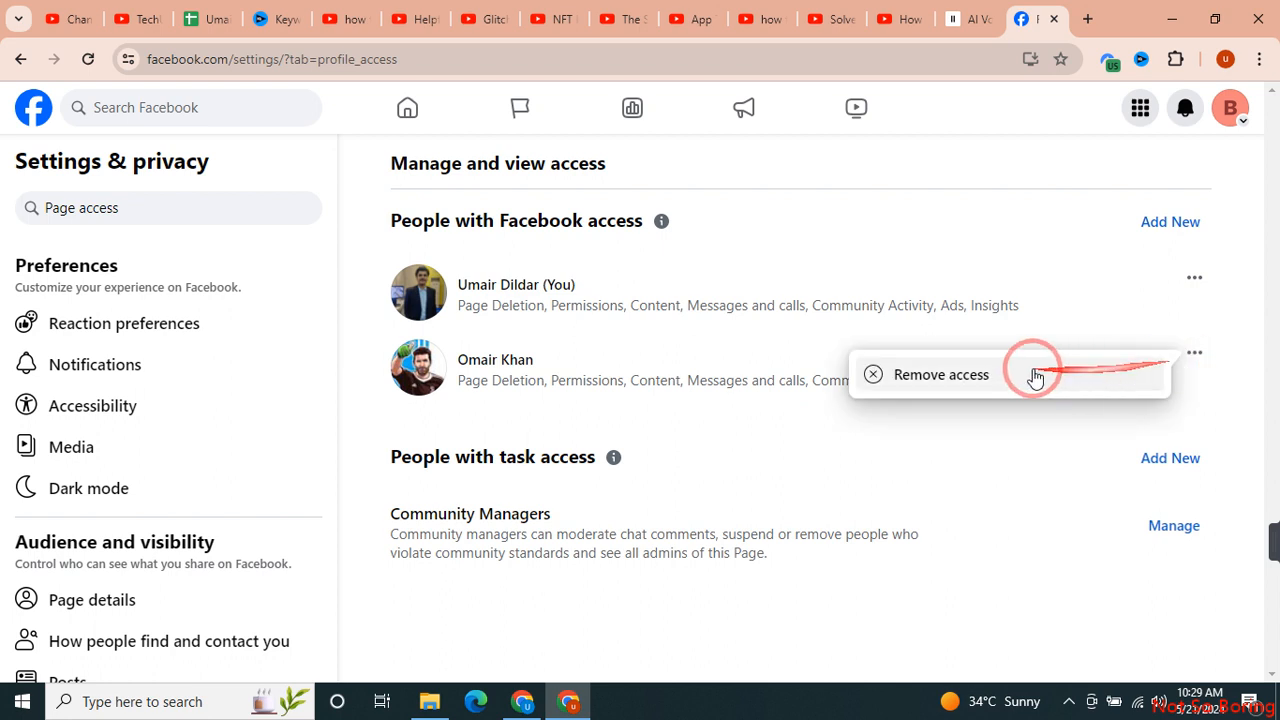
pyautogui.click(940, 374)
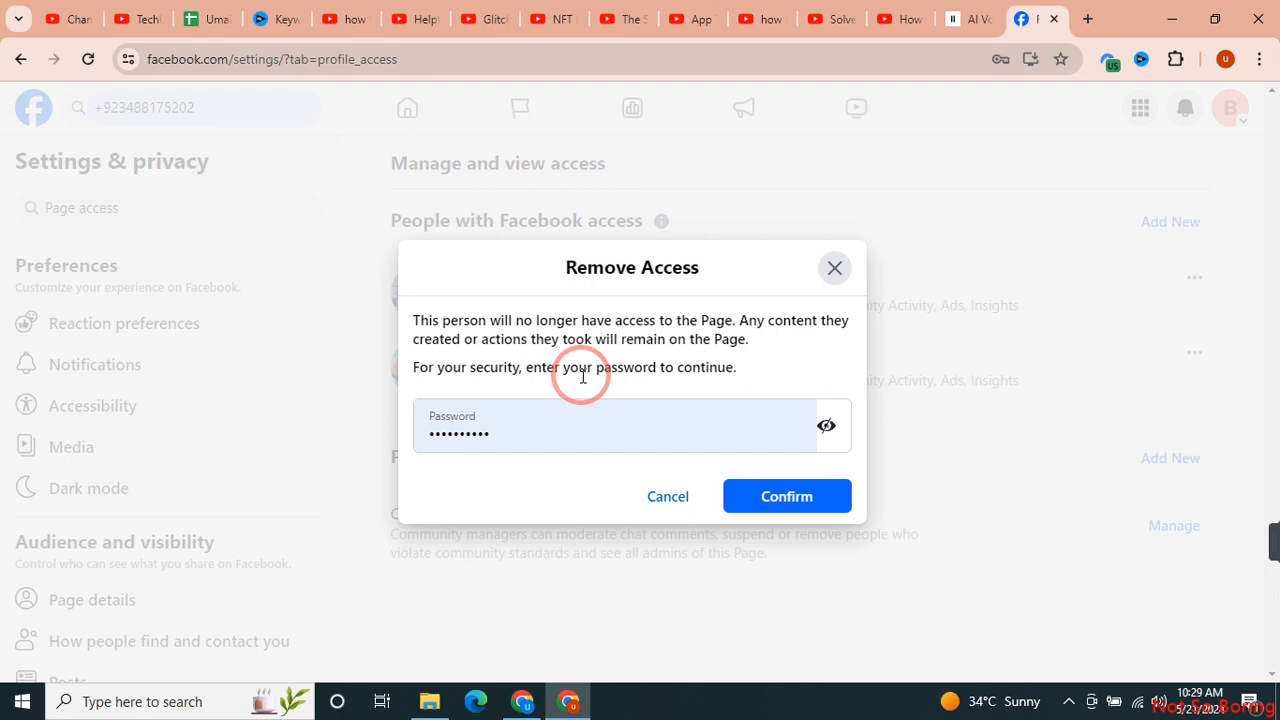
pyautogui.click(786, 496)
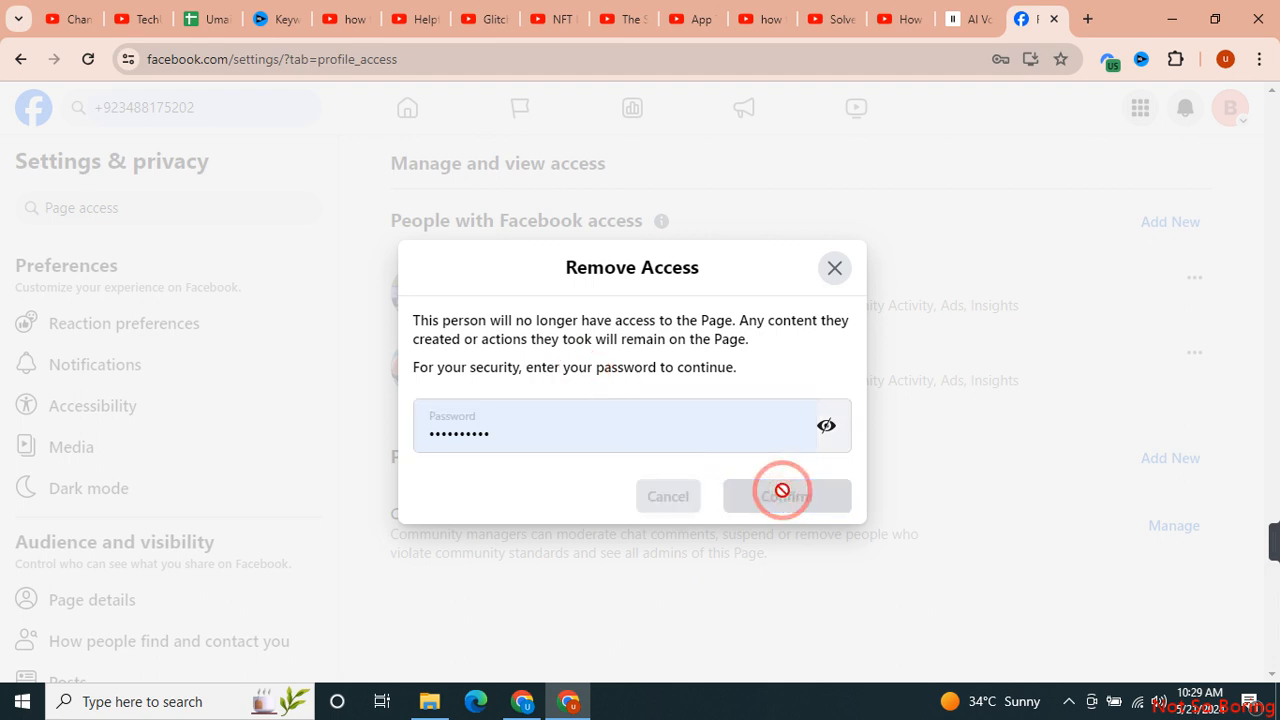
pyautogui.click(787, 495)
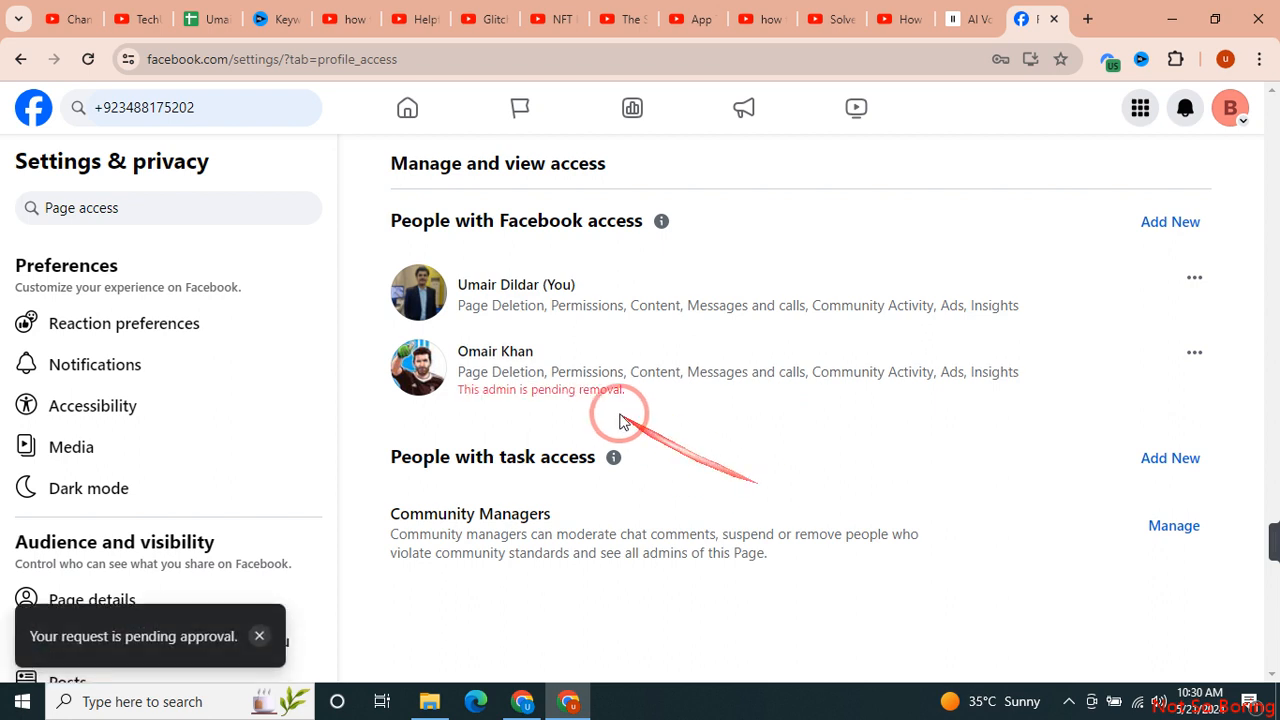
pyautogui.click(86, 59)
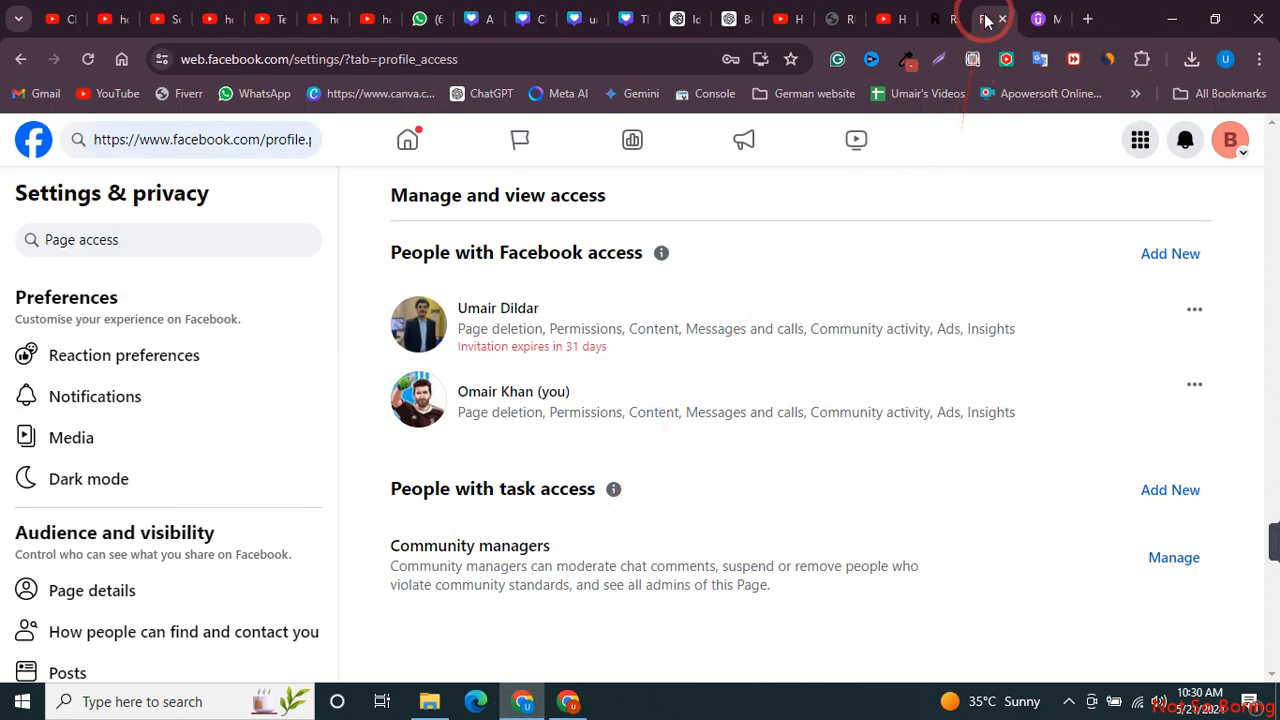
pyautogui.moveTo(1185, 140)
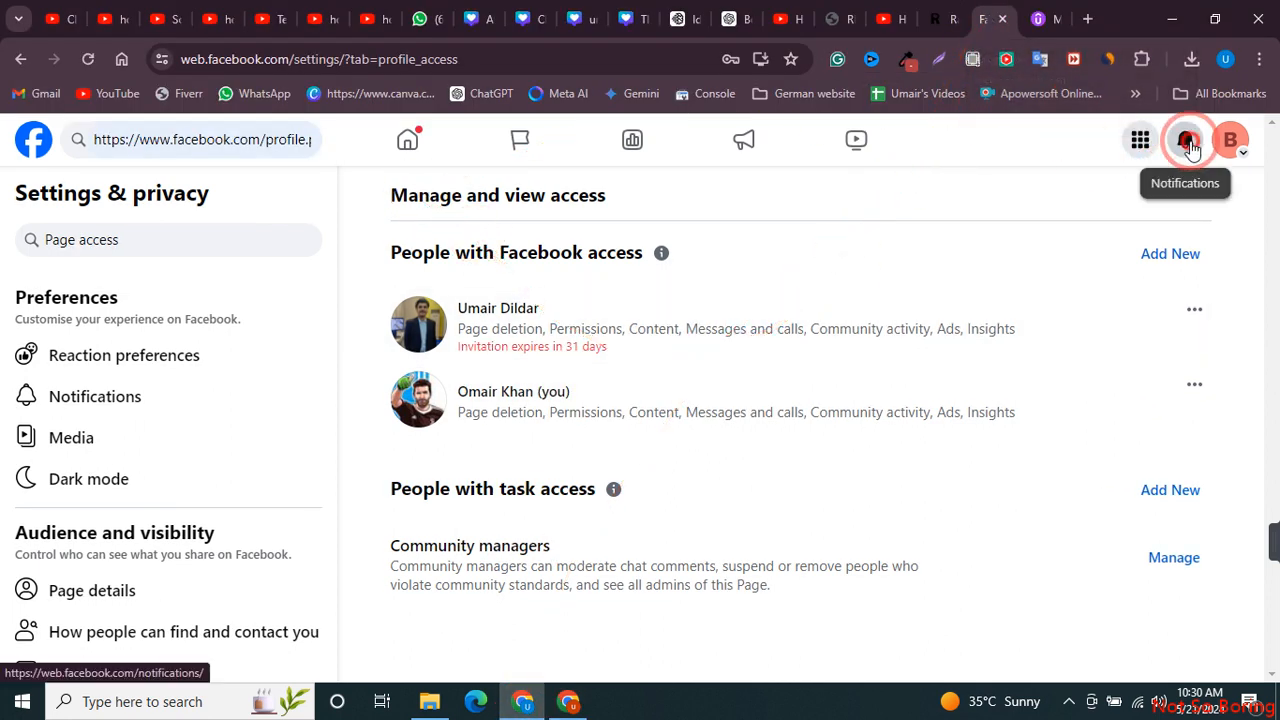
# Open the removal request notification from the Notifications bell
pyautogui.click(1186, 139)
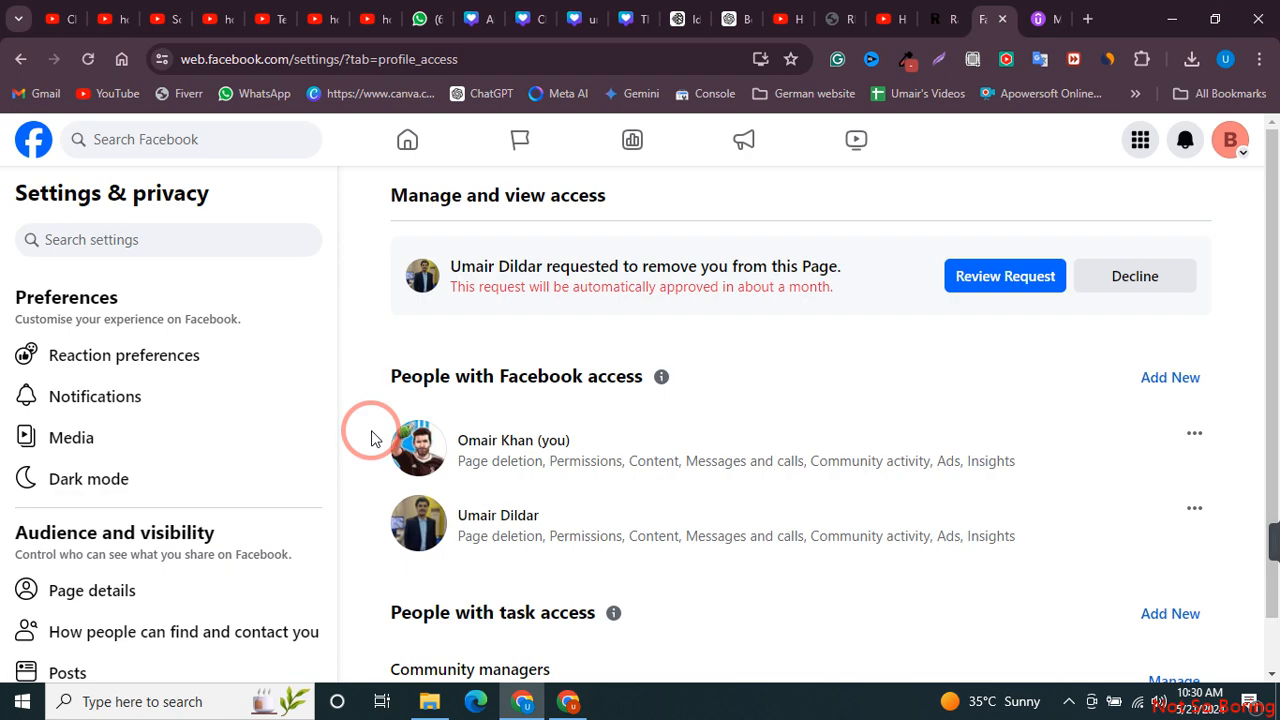
# Review the removal request from the banner and accept it
pyautogui.scroll(-3)
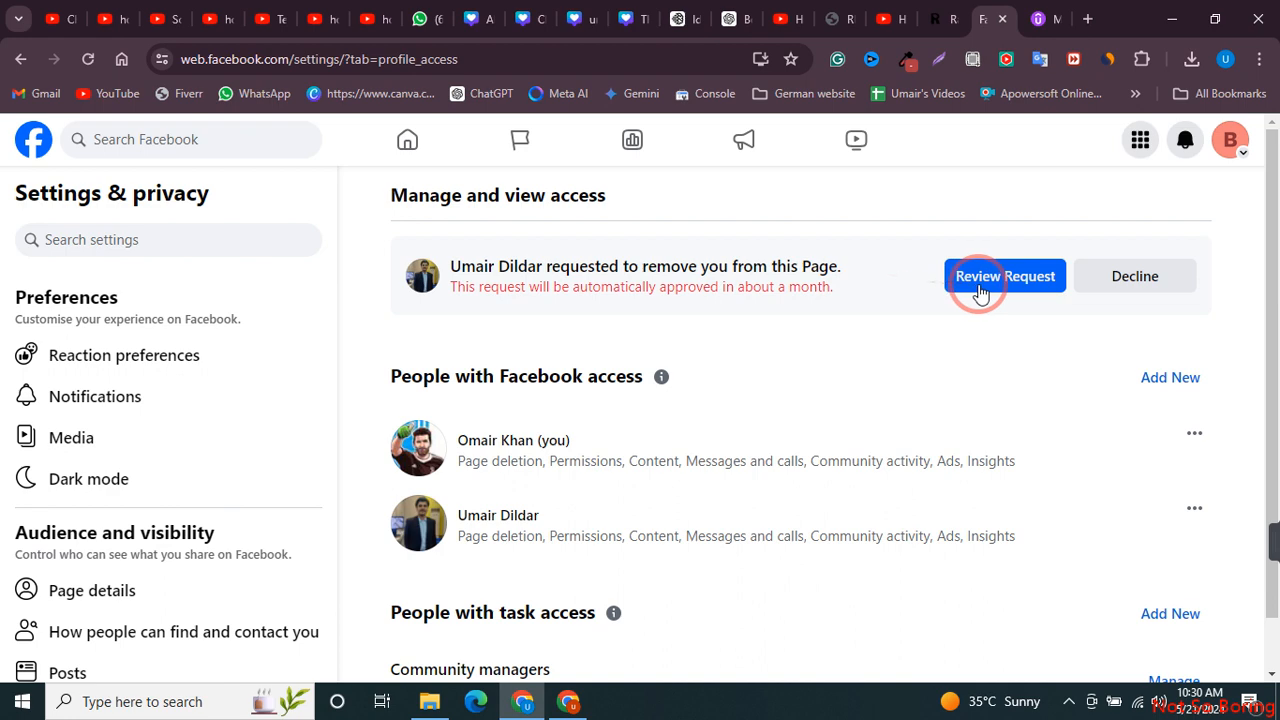
pyautogui.click(1004, 276)
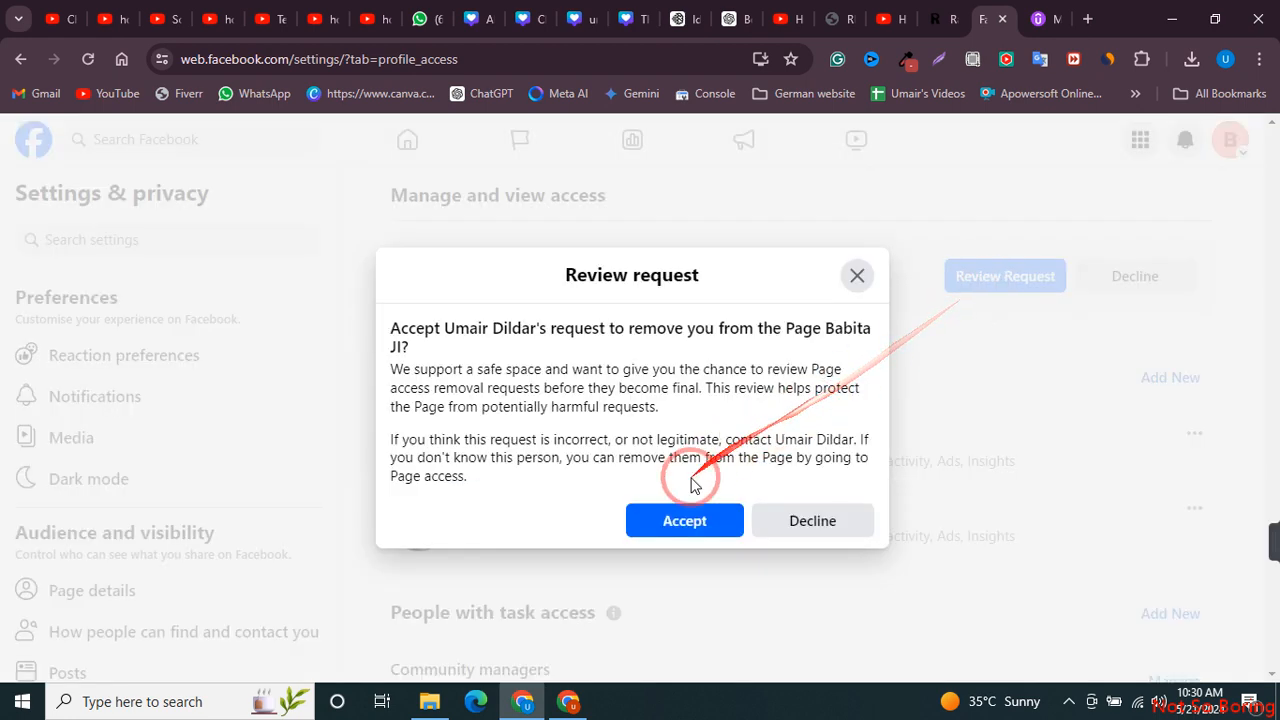
pyautogui.click(856, 275)
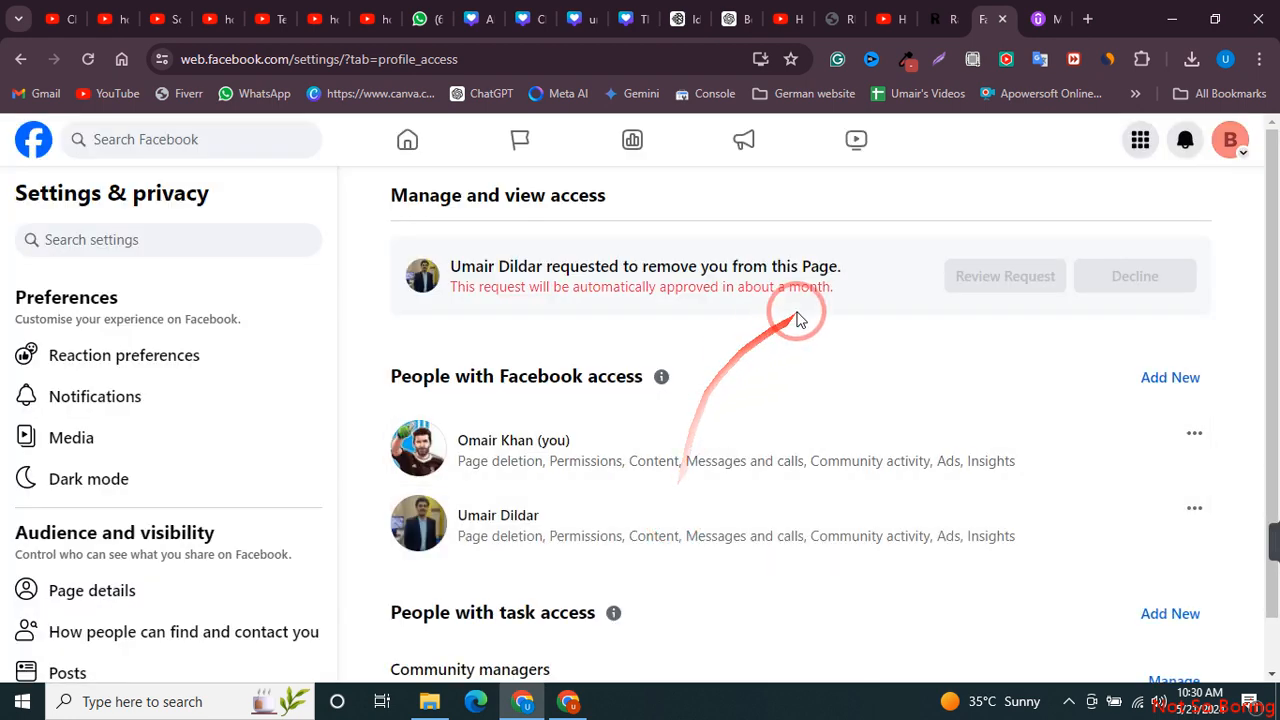